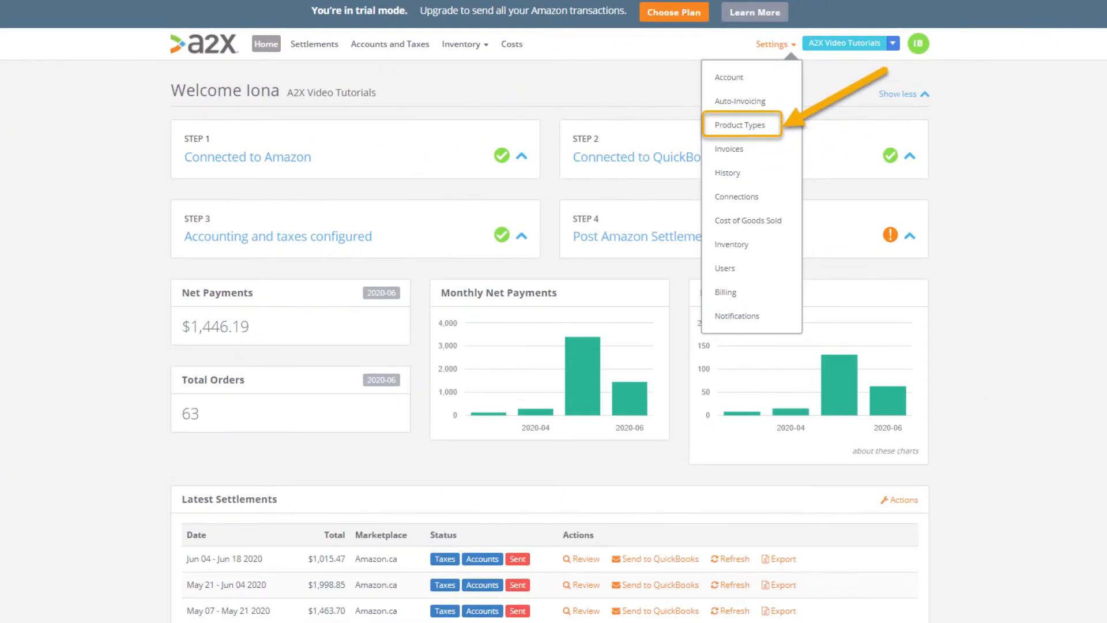
Open the Product Types page from Settings
left_click(739, 125)
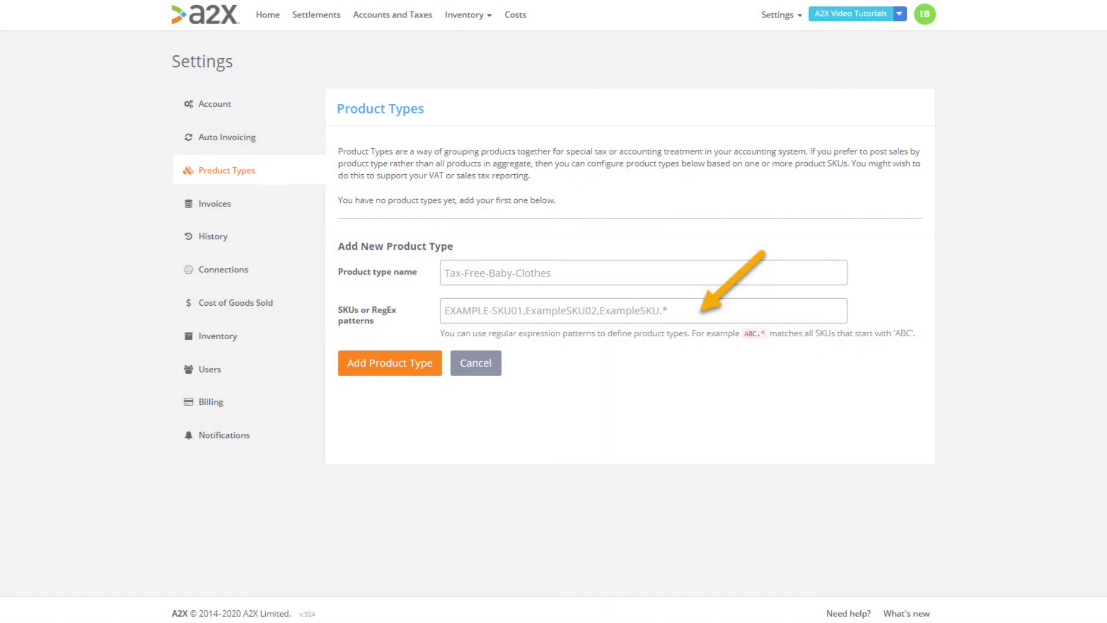
Add product type 'Heavy Duty Products' with SKU pattern HRT.*
type("Heavy Duty Products")
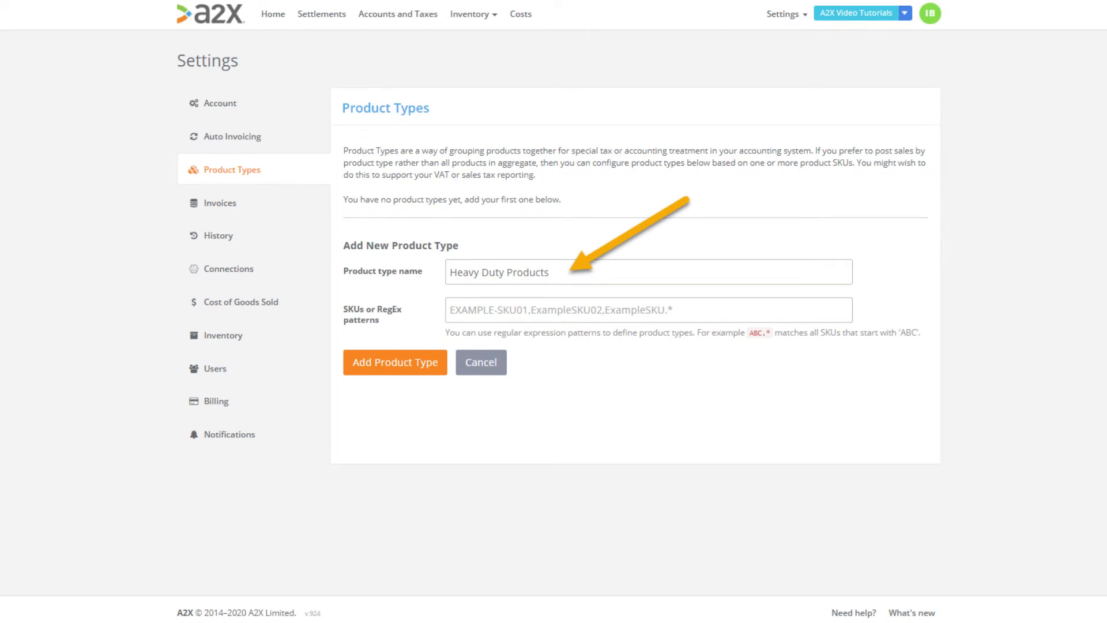
type("HRTR1LP004,HRTR1LR003, HRTR1LB001,HRTR1LC002")
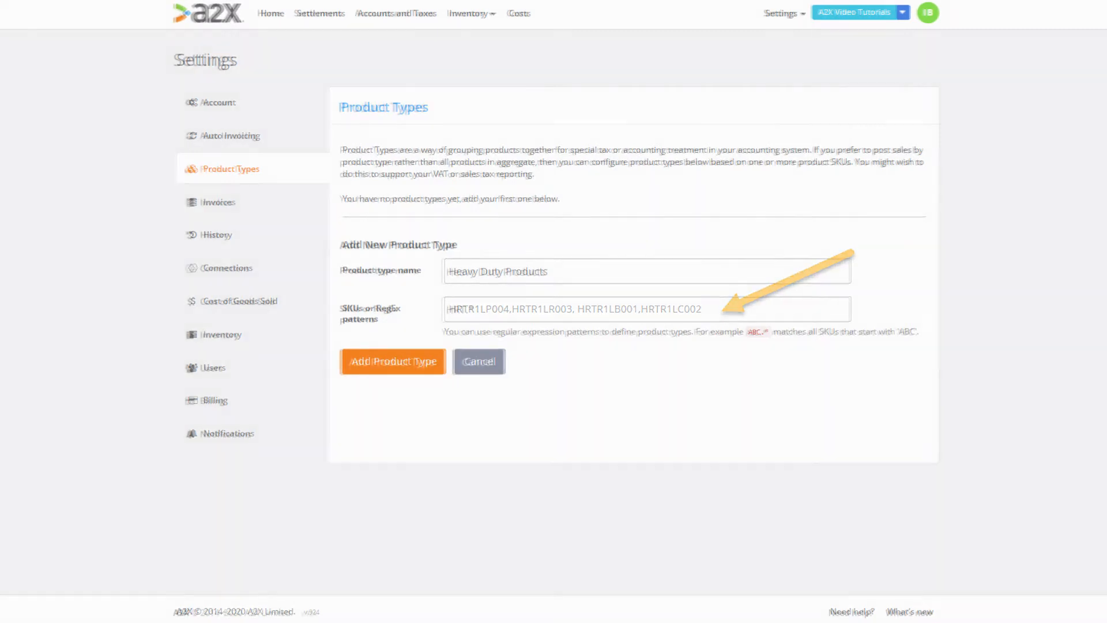
type("HRT.*")
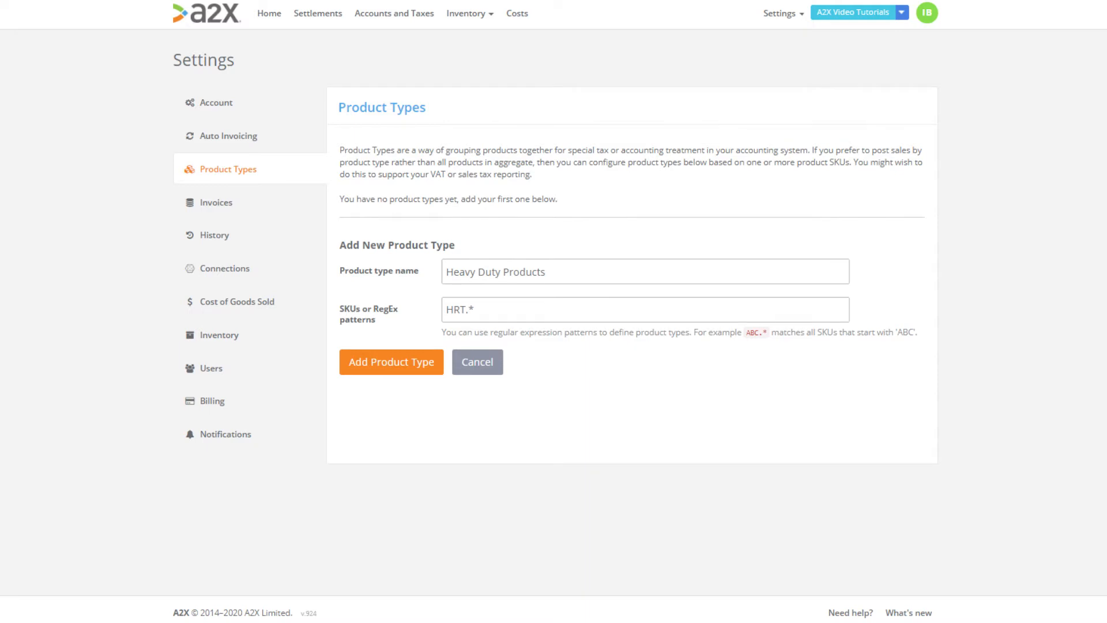
left_click(390, 362)
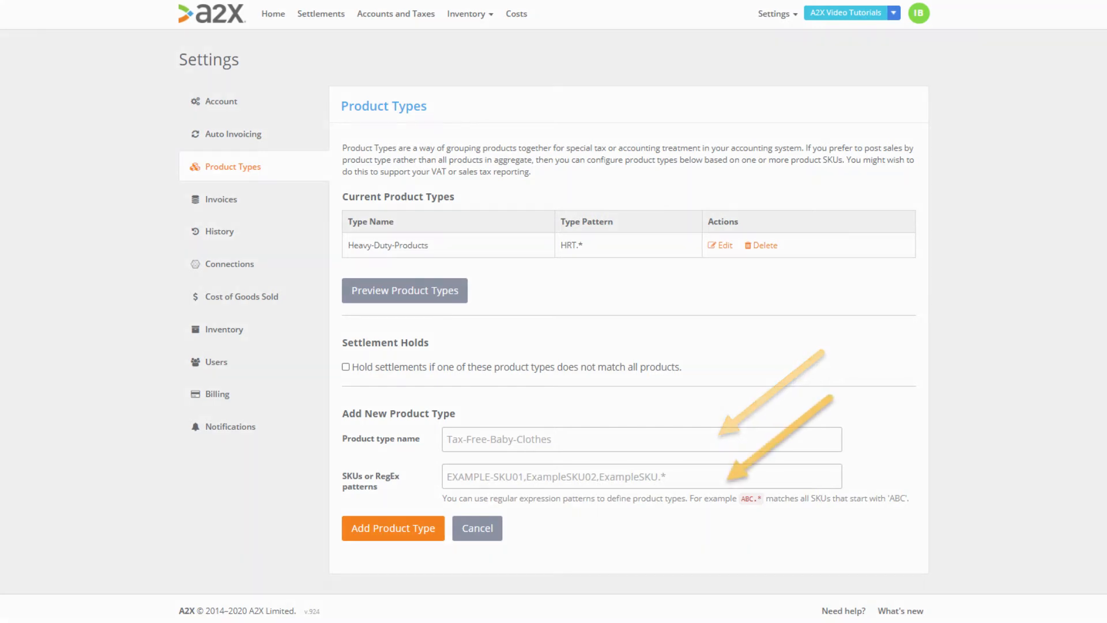
Add product type 'Normal-Duty-Products' with SKU pattern NAE.*
type("Normal-Duty-Products")
type("NAE.*")
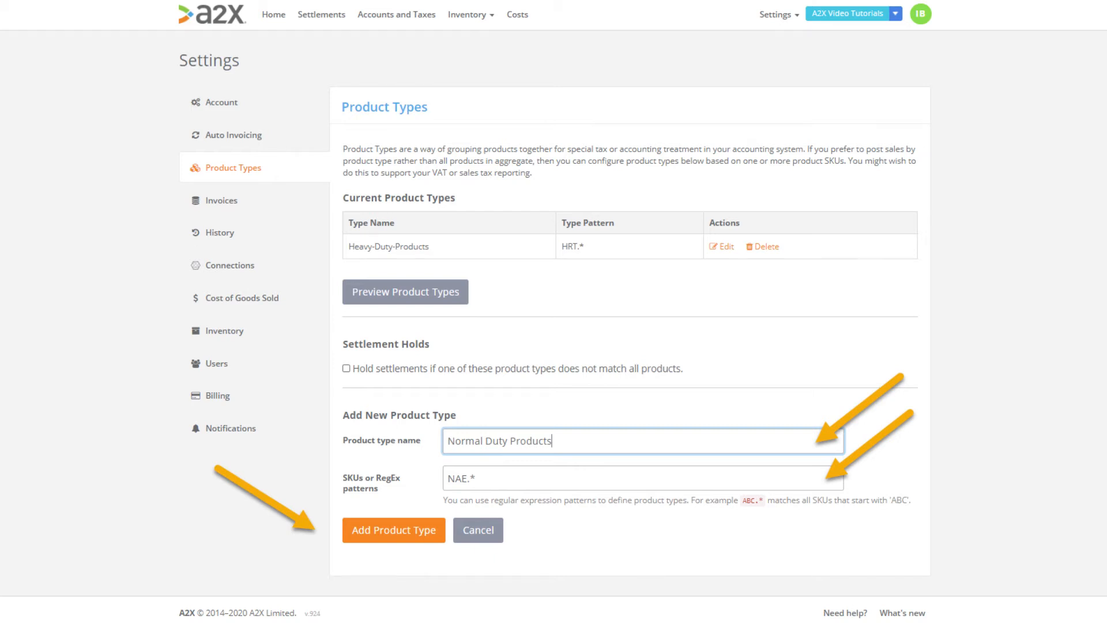
left_click(393, 529)
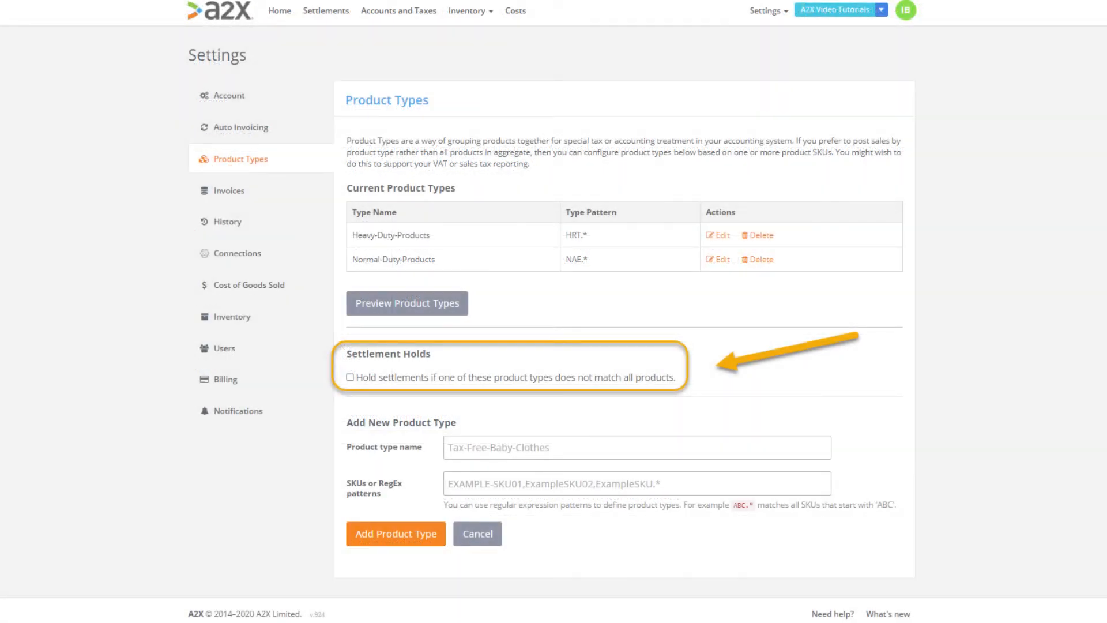
Tick 'Hold settlements if one of these product types does not match all products'
left_click(350, 377)
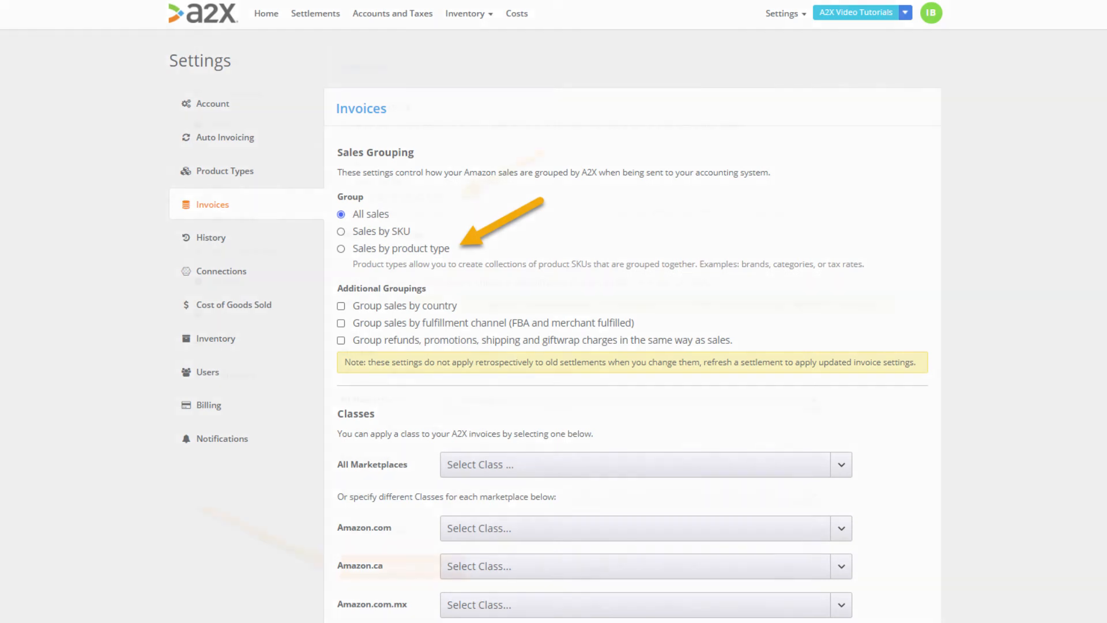
Switch invoice grouping to 'Sales by product type' and update the invoice settings
left_click(341, 248)
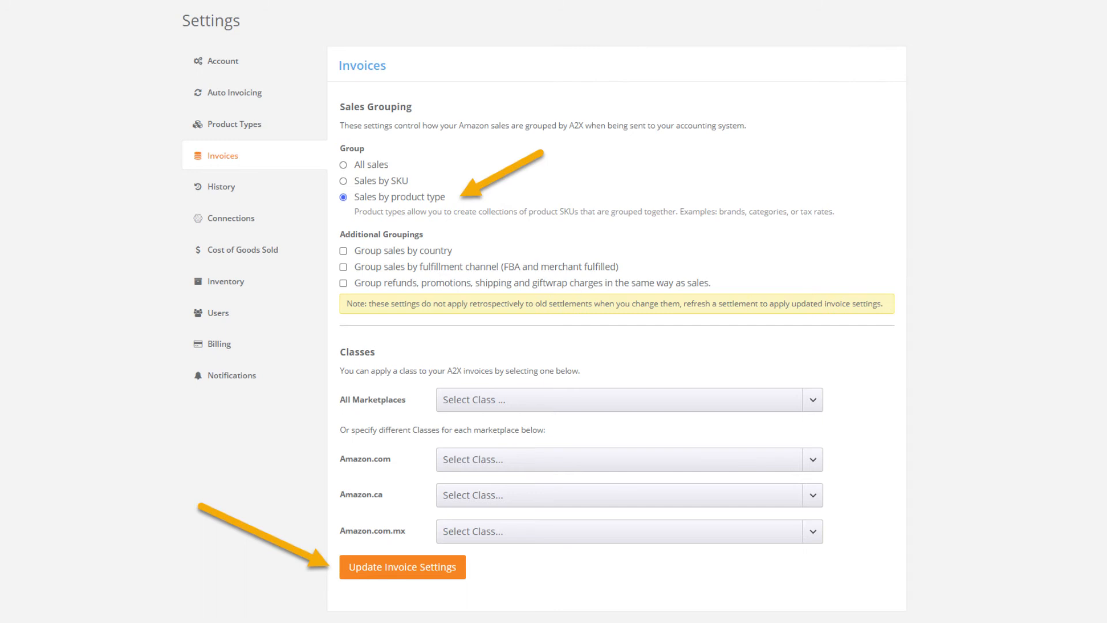
left_click(402, 566)
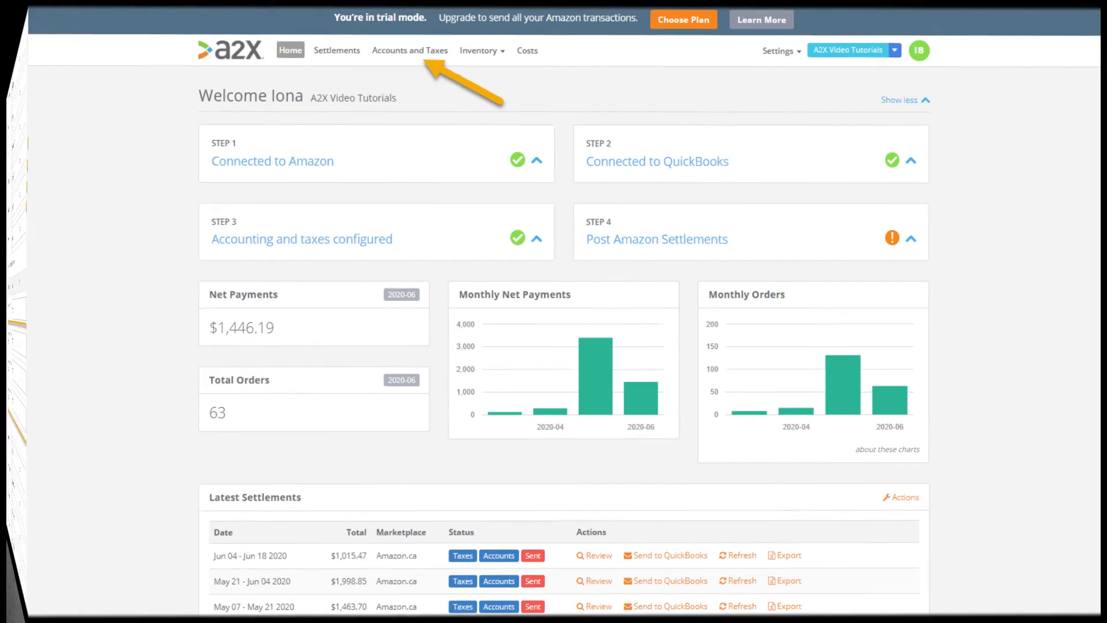
Return to the Home dashboard
left_click(409, 50)
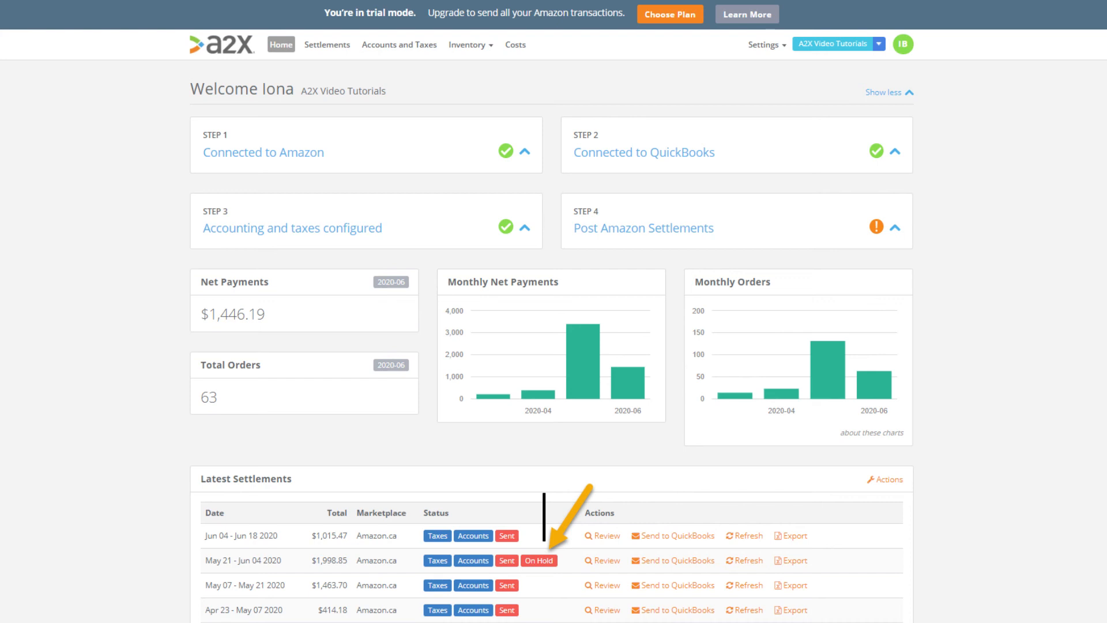
Review the on-hold May 21 – Jun 04 2020 settlement
left_click(601, 560)
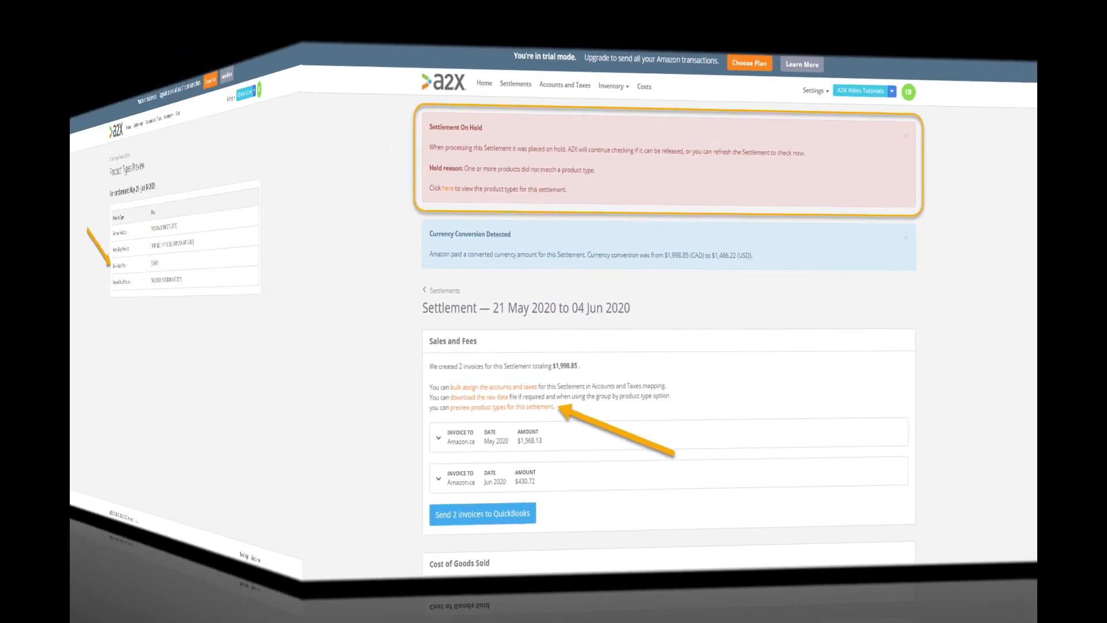
Preview product types for the May 21 – Jun 04 2020 settlement
left_click(494, 407)
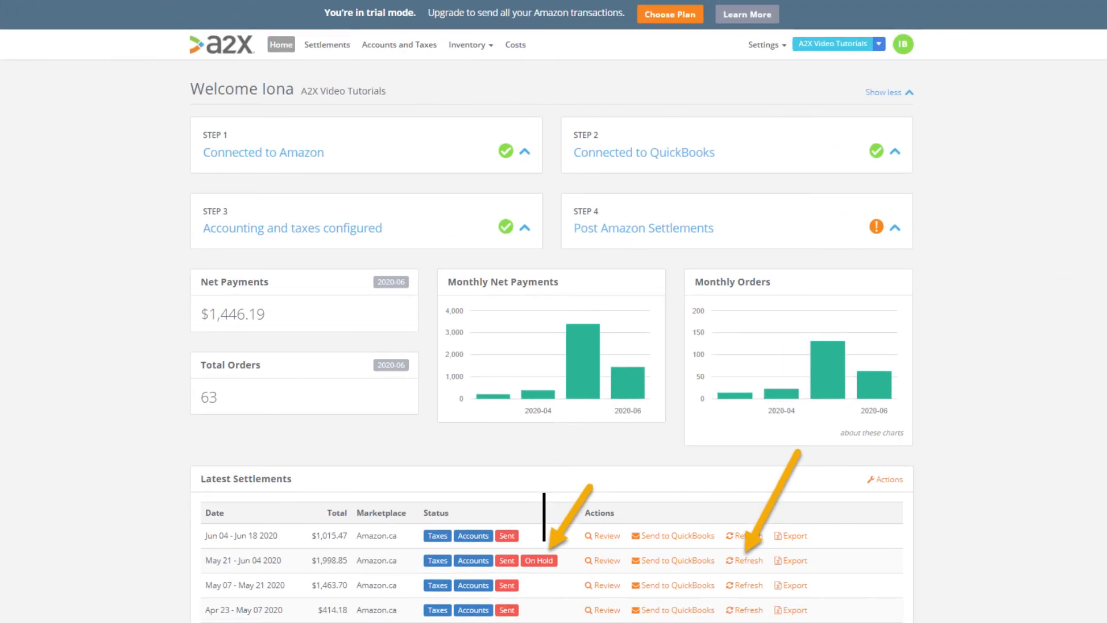
Scroll the dashboard down toward the May 21 – Jun 04 2020 settlement row
scroll("down", 3)
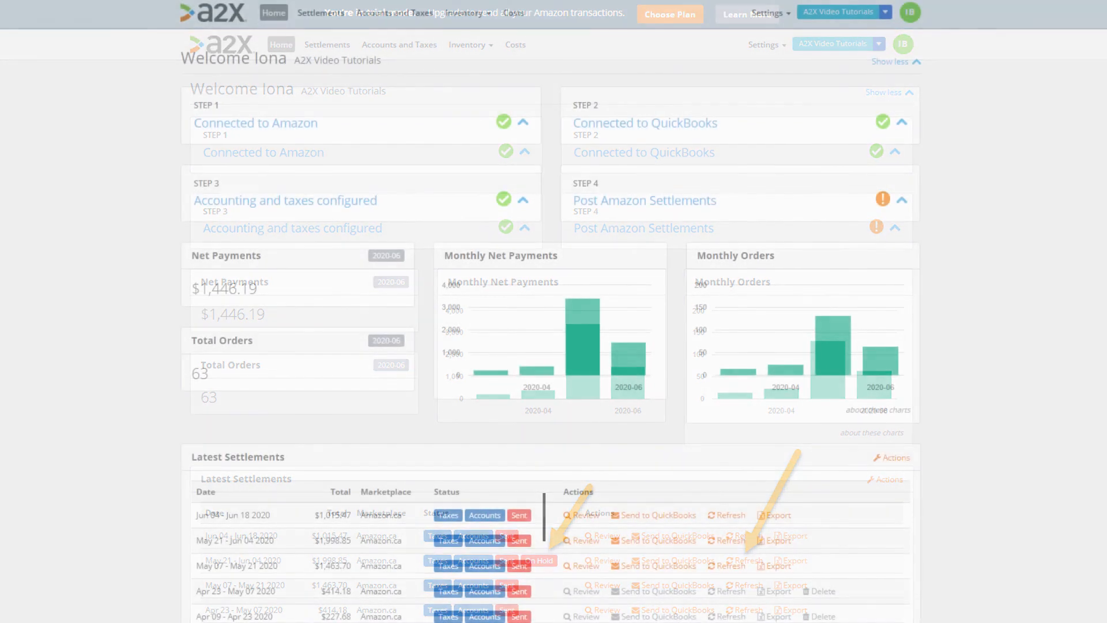